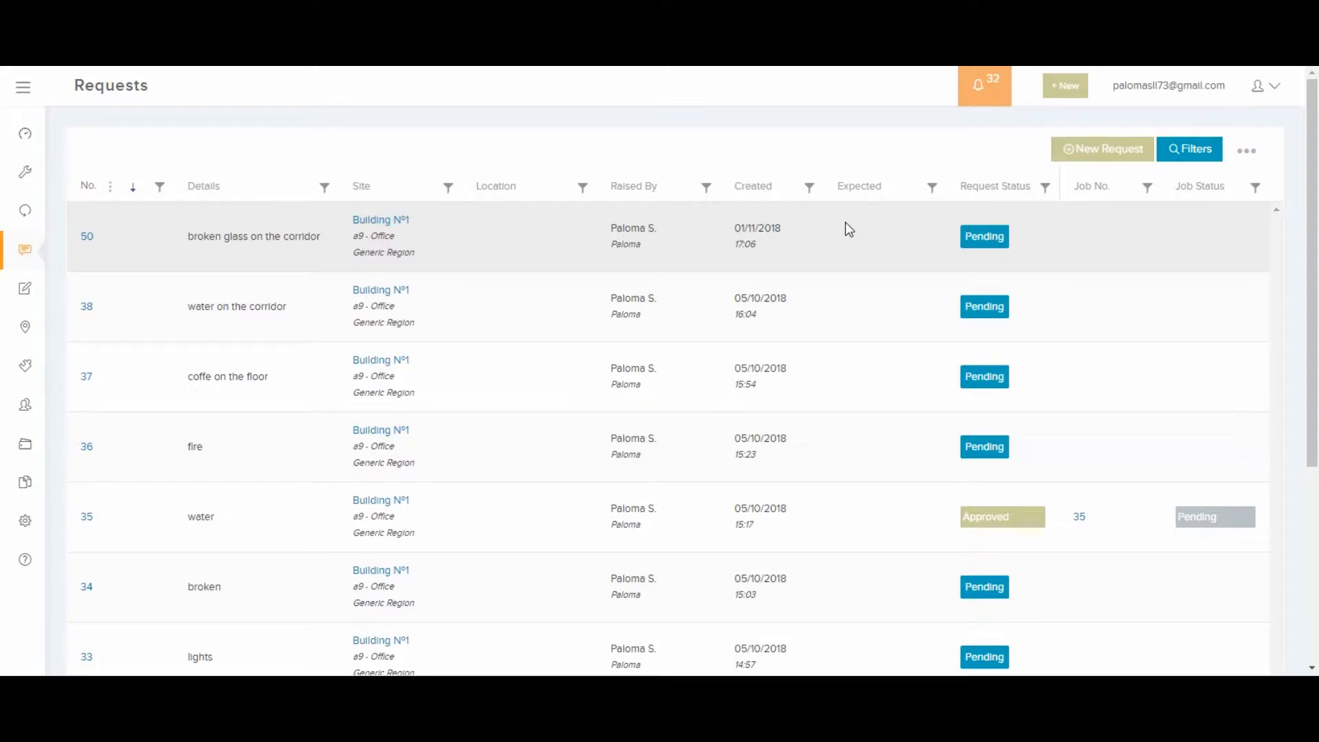
{"action": "mouse_move", "coordinate": [986, 271]}
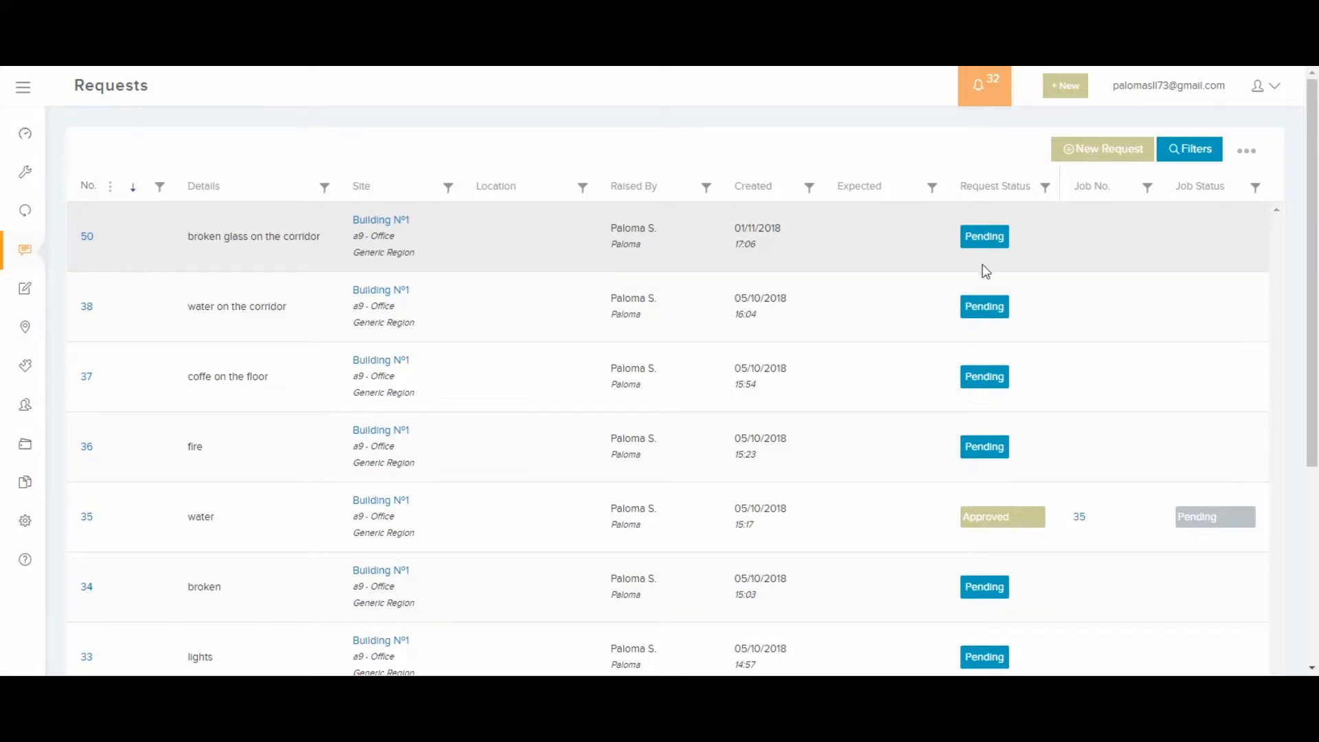
{"action": "mouse_move", "coordinate": [1036, 258]}
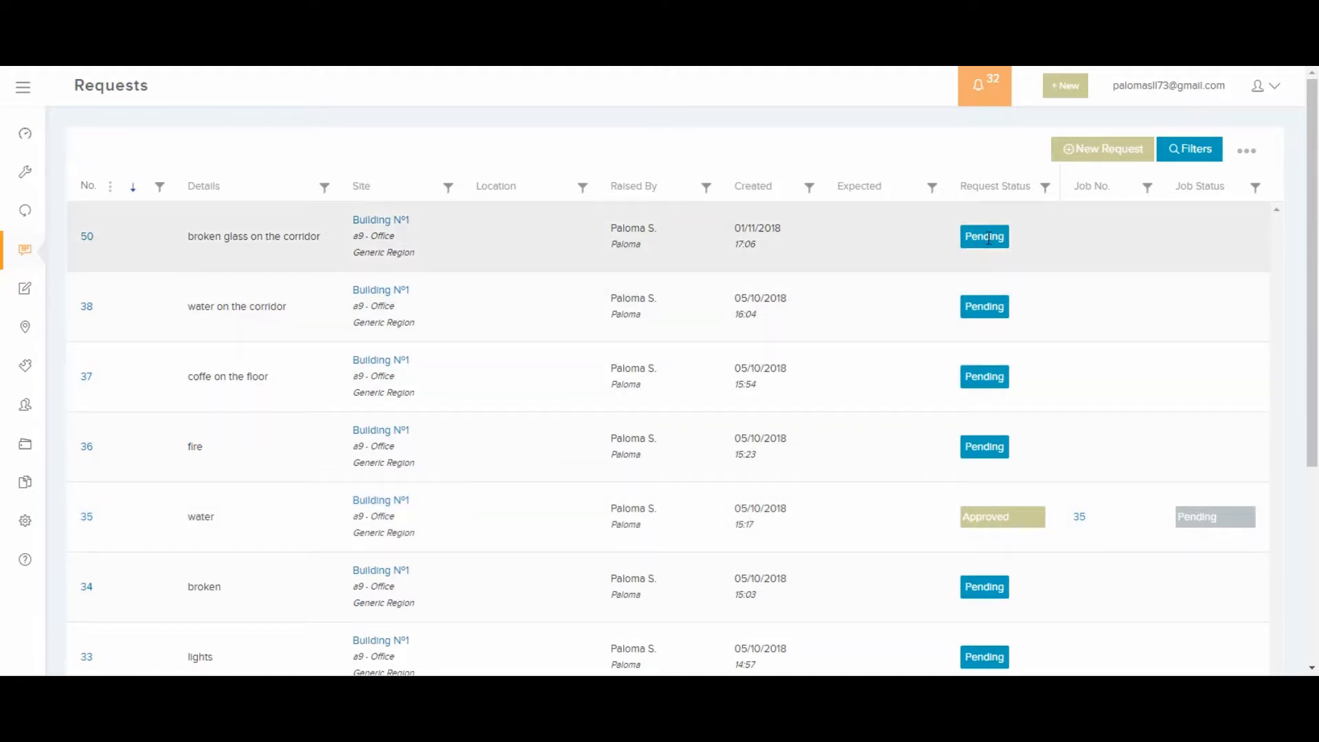
{"action": "mouse_move", "coordinate": [1073, 153]}
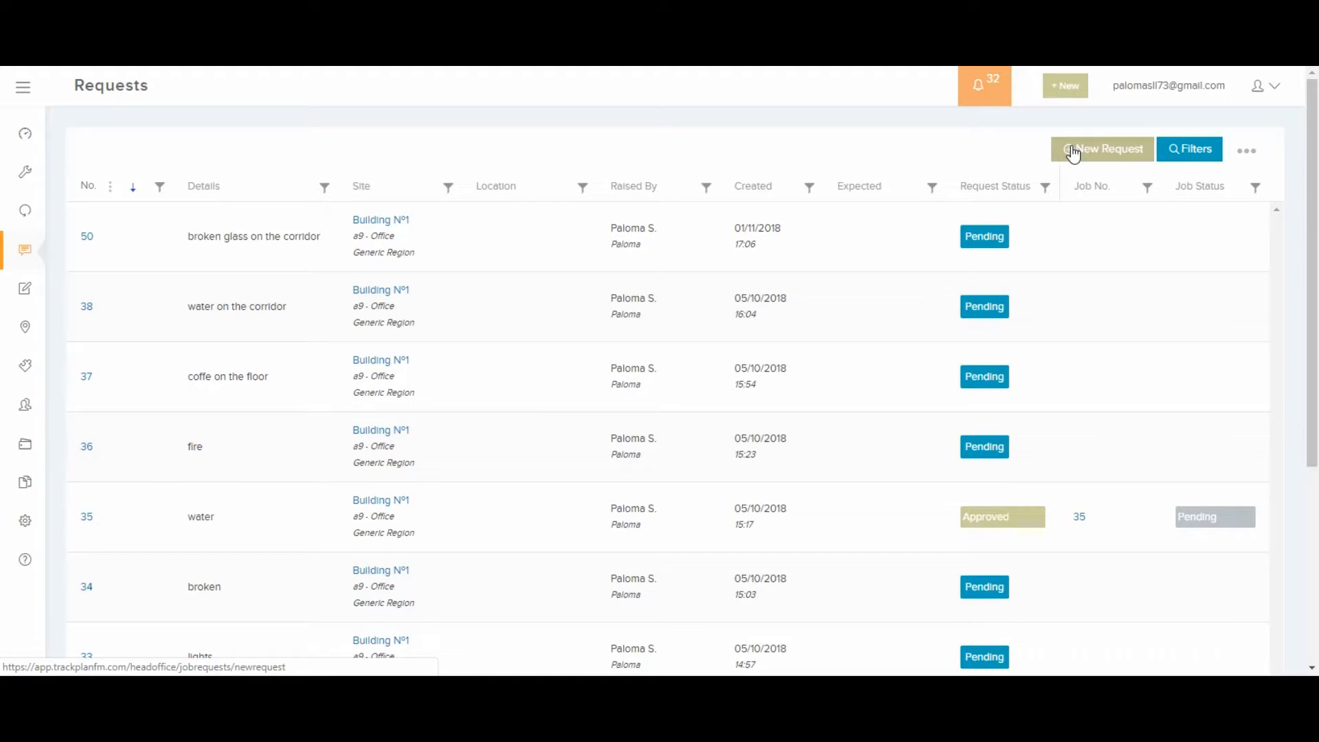
Create and save Job Request No. 51 at Building Nº1: 'fallen tree in the parking'.
{"action": "left_click", "coordinate": [1101, 149]}
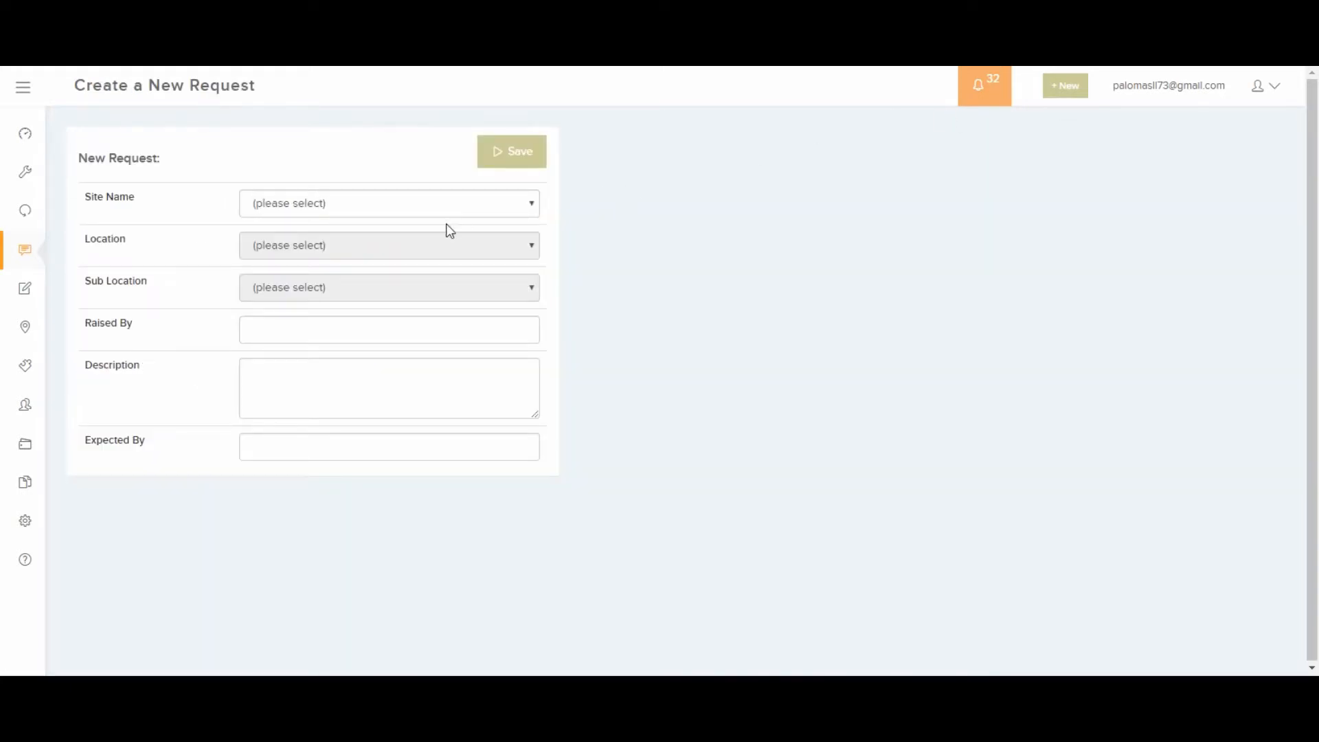
{"action": "left_click", "coordinate": [388, 203]}
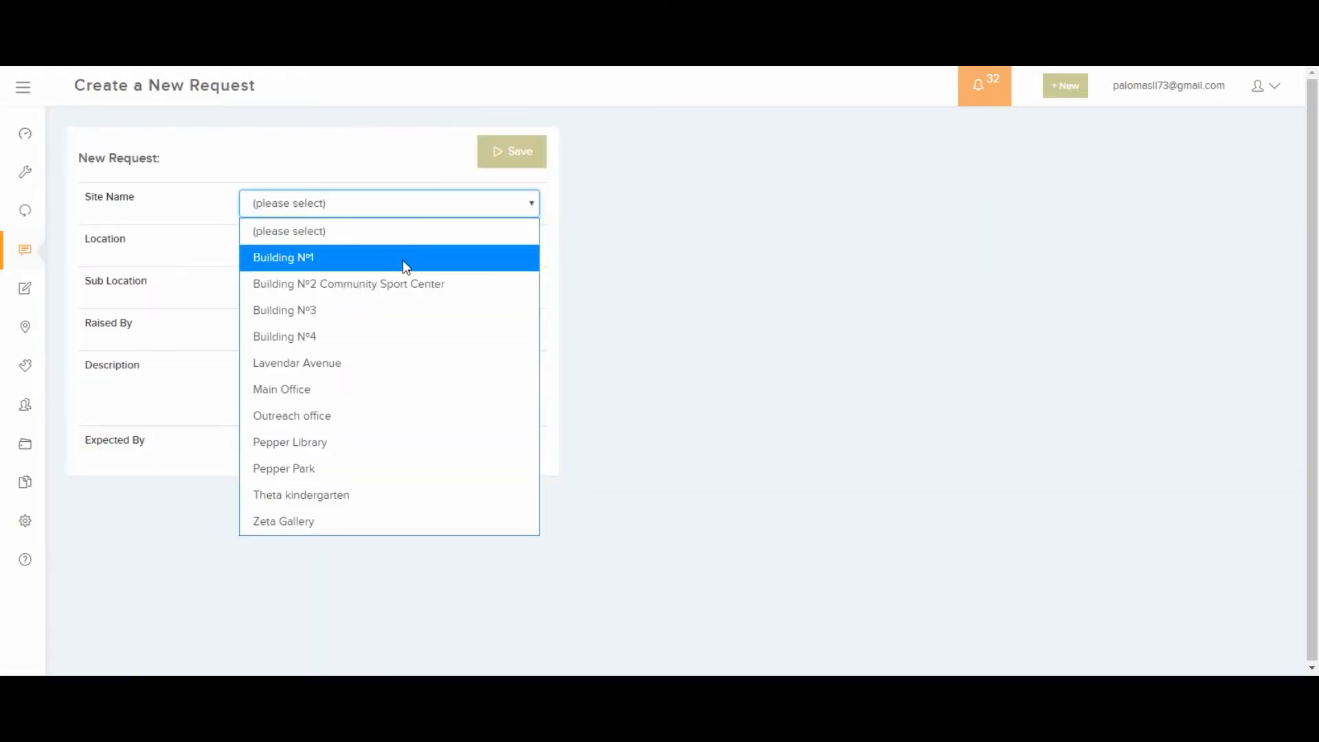
{"action": "left_click", "coordinate": [283, 257]}
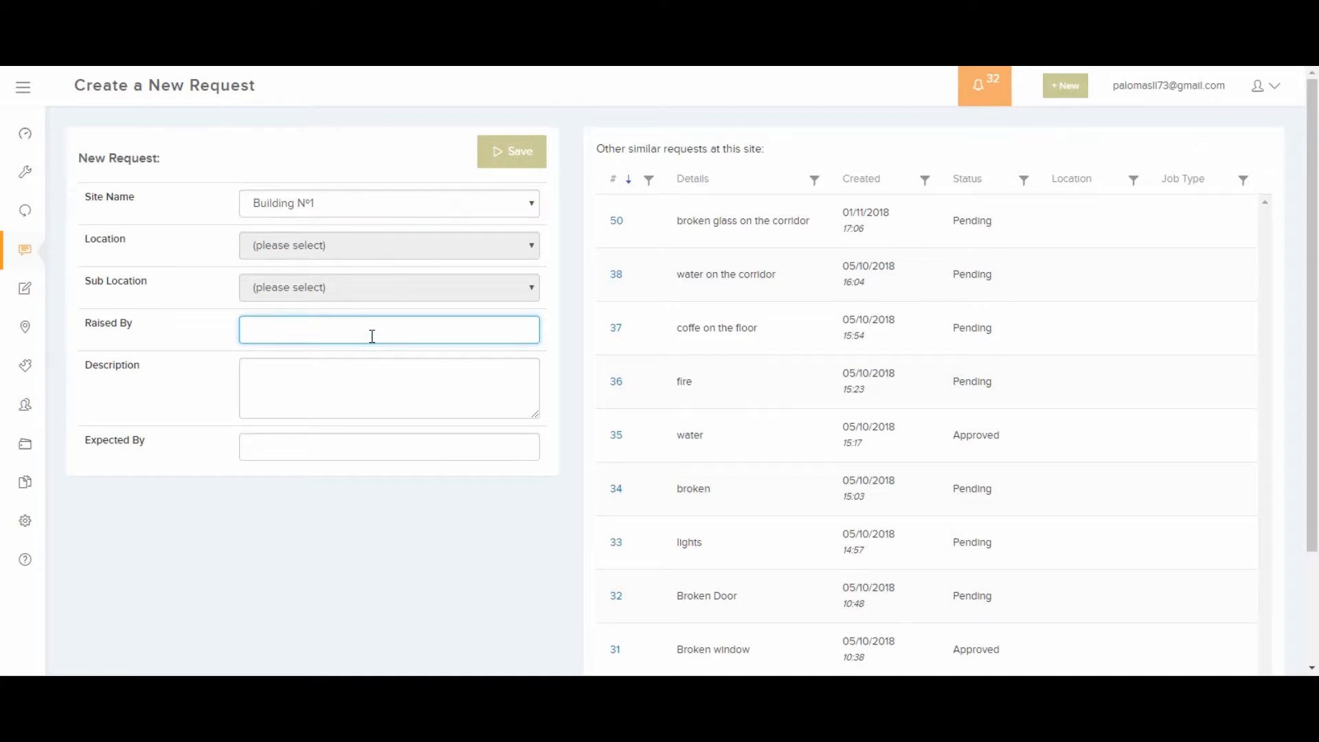
{"action": "type", "text": "fallen tree"}
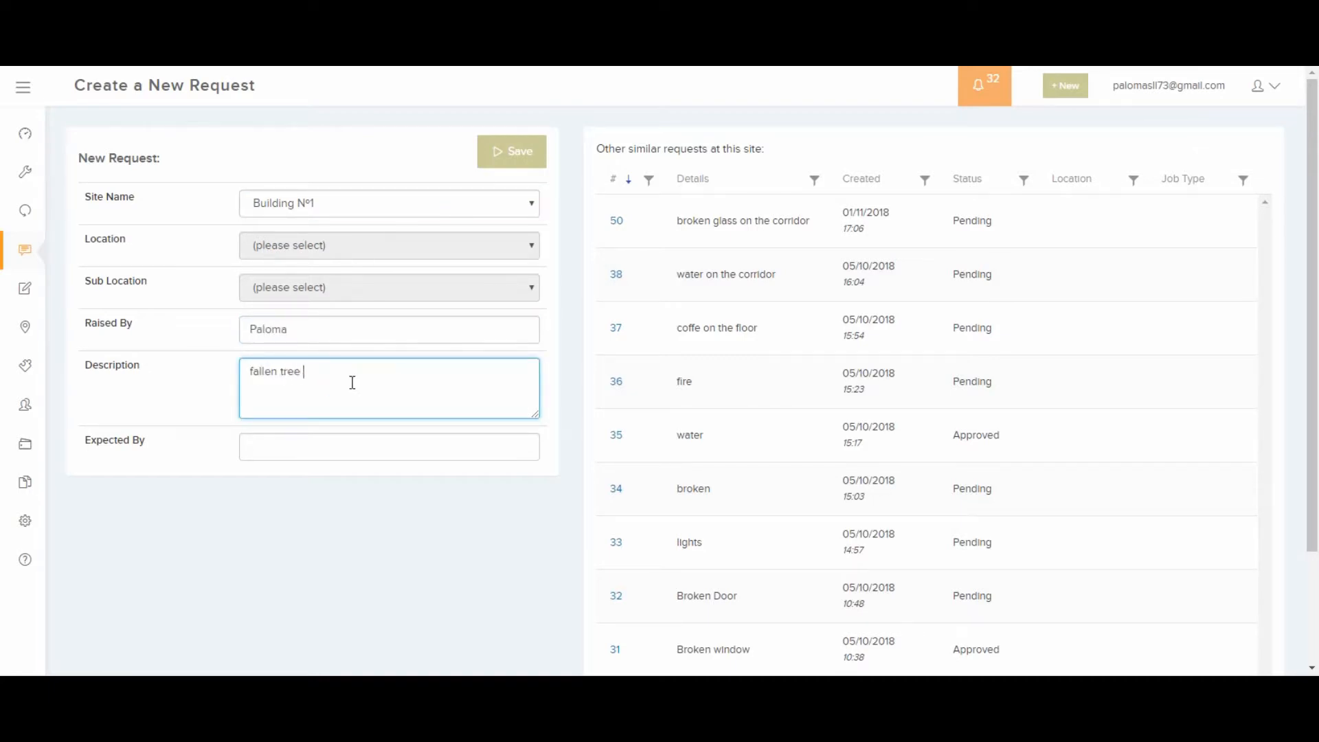
{"action": "type", "text": "in the parking"}
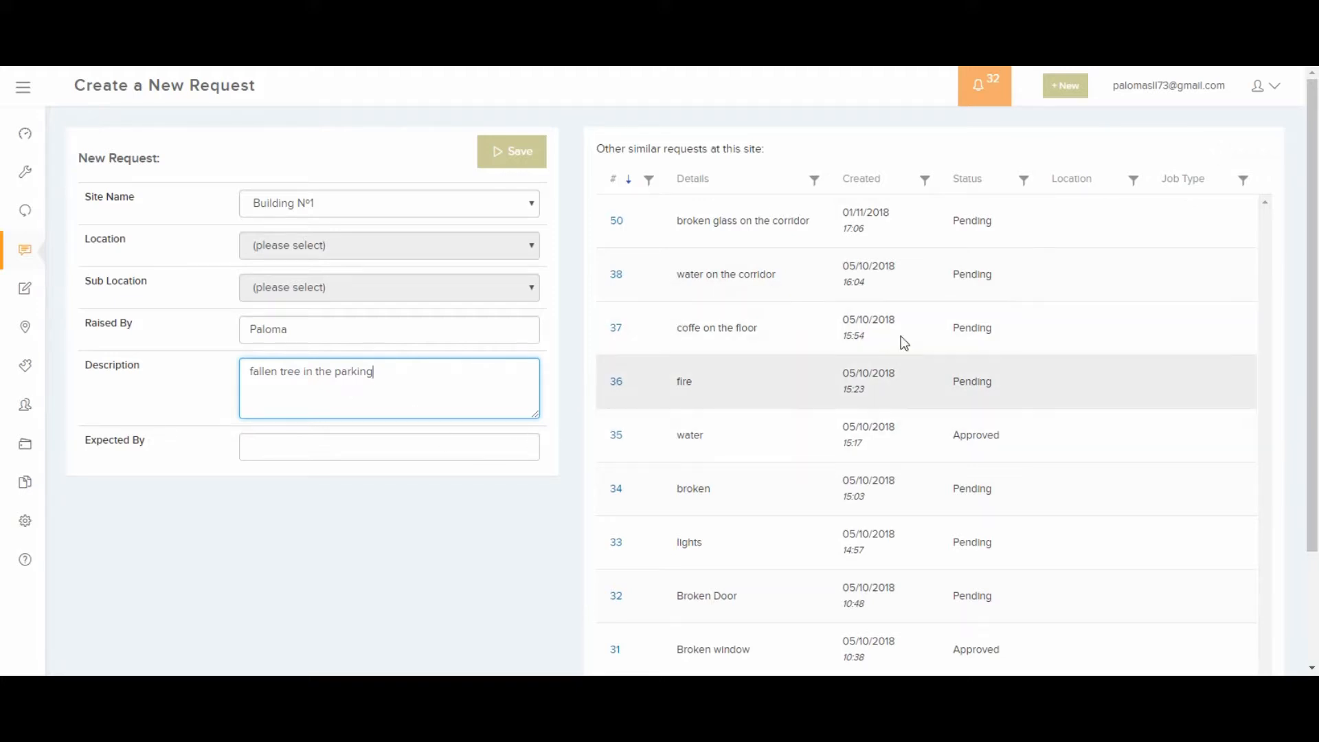
{"action": "mouse_move", "coordinate": [611, 348]}
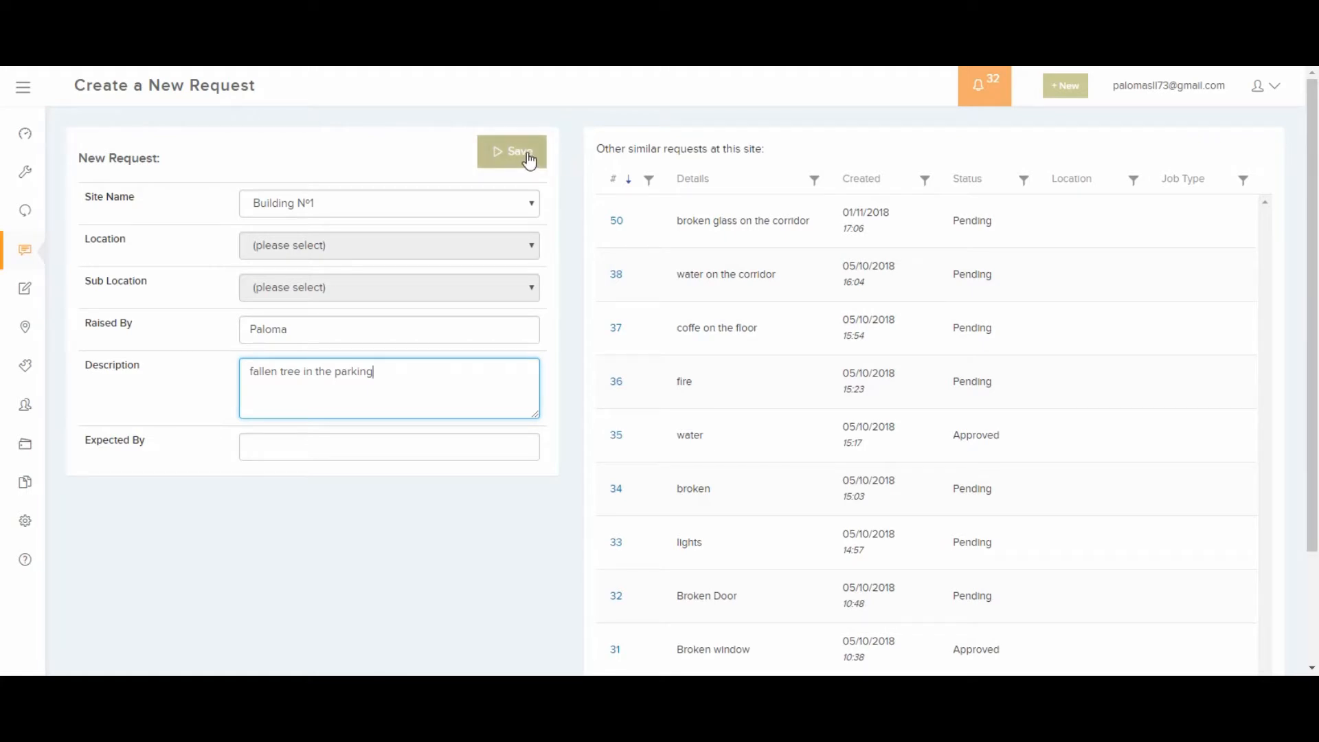
{"action": "left_click", "coordinate": [511, 151]}
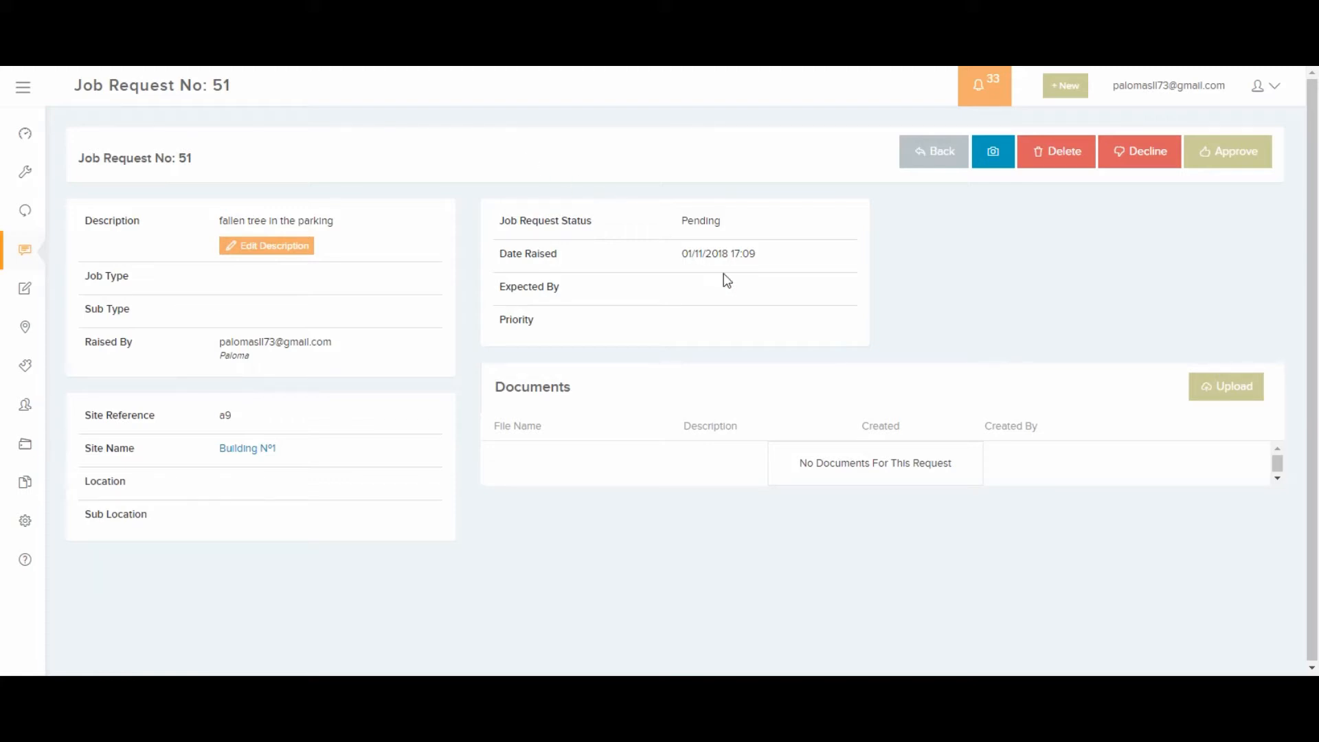
{"action": "mouse_move", "coordinate": [1271, 369]}
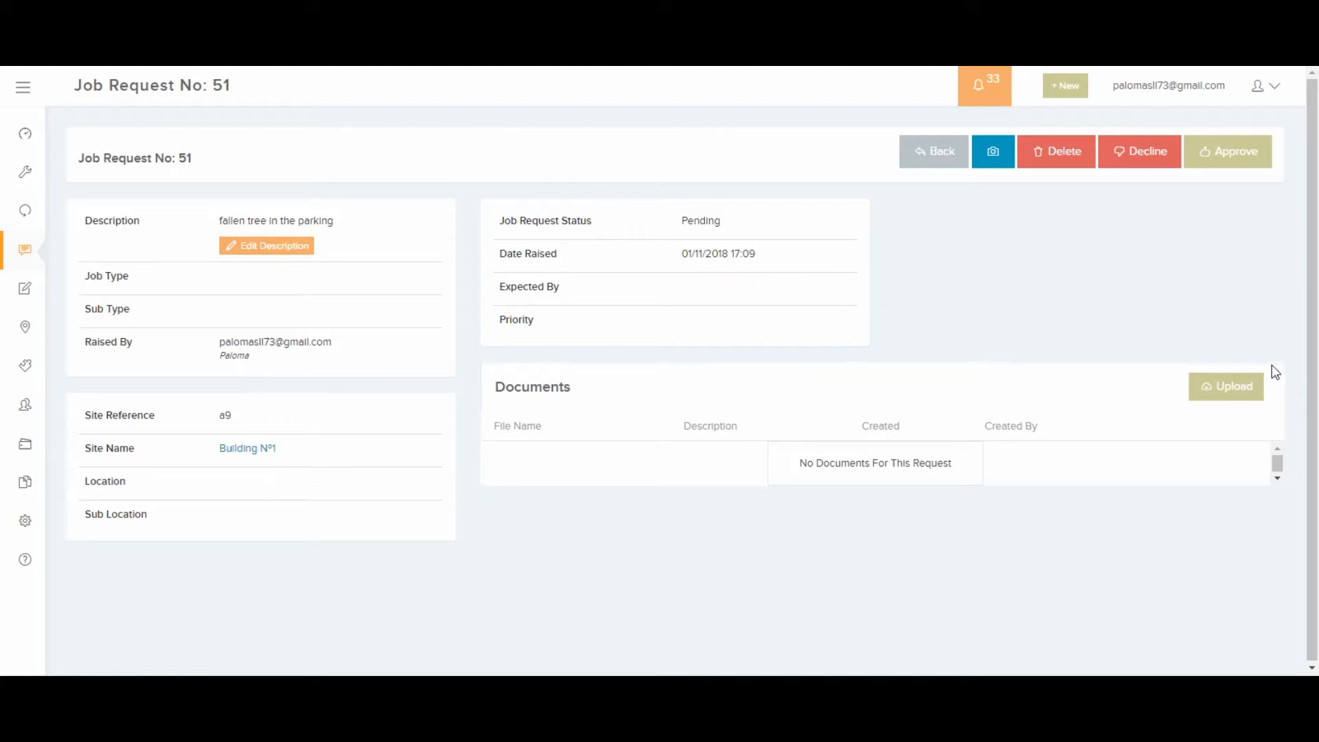
{"action": "mouse_move", "coordinate": [1105, 286]}
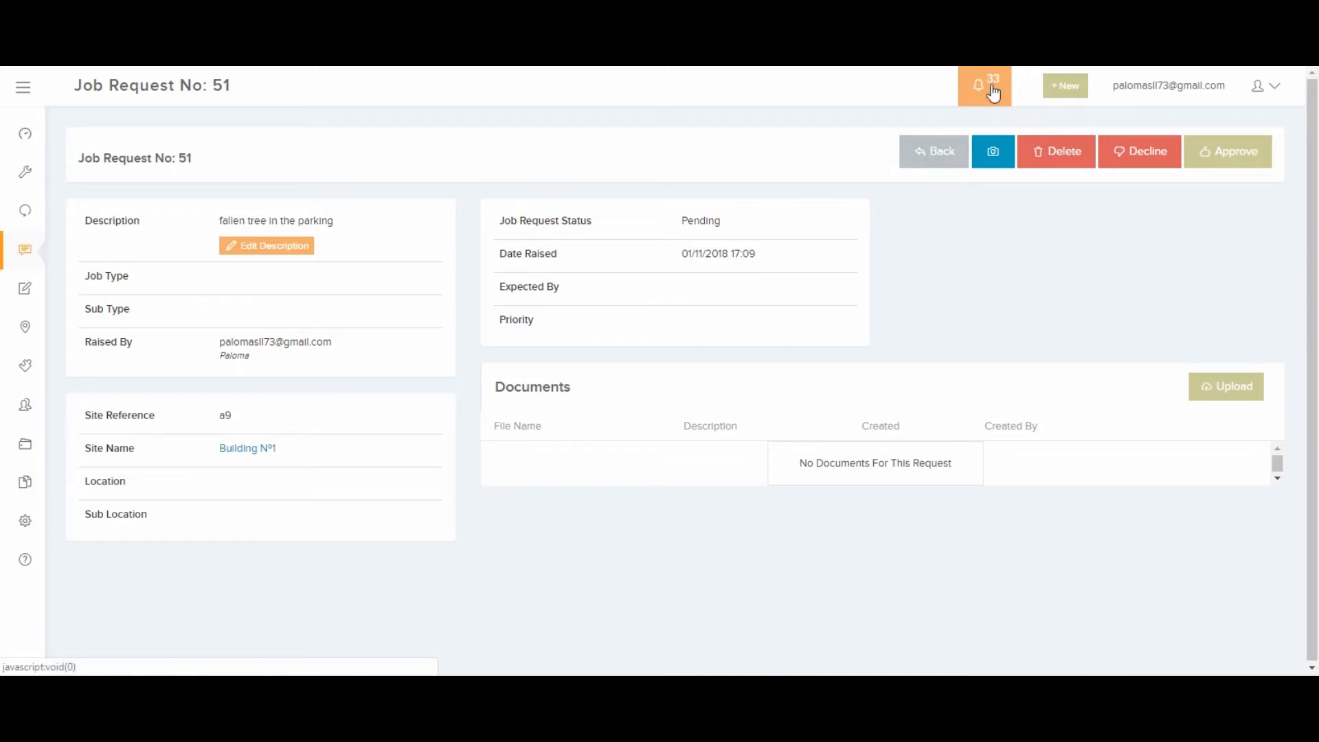
{"action": "mouse_move", "coordinate": [763, 323]}
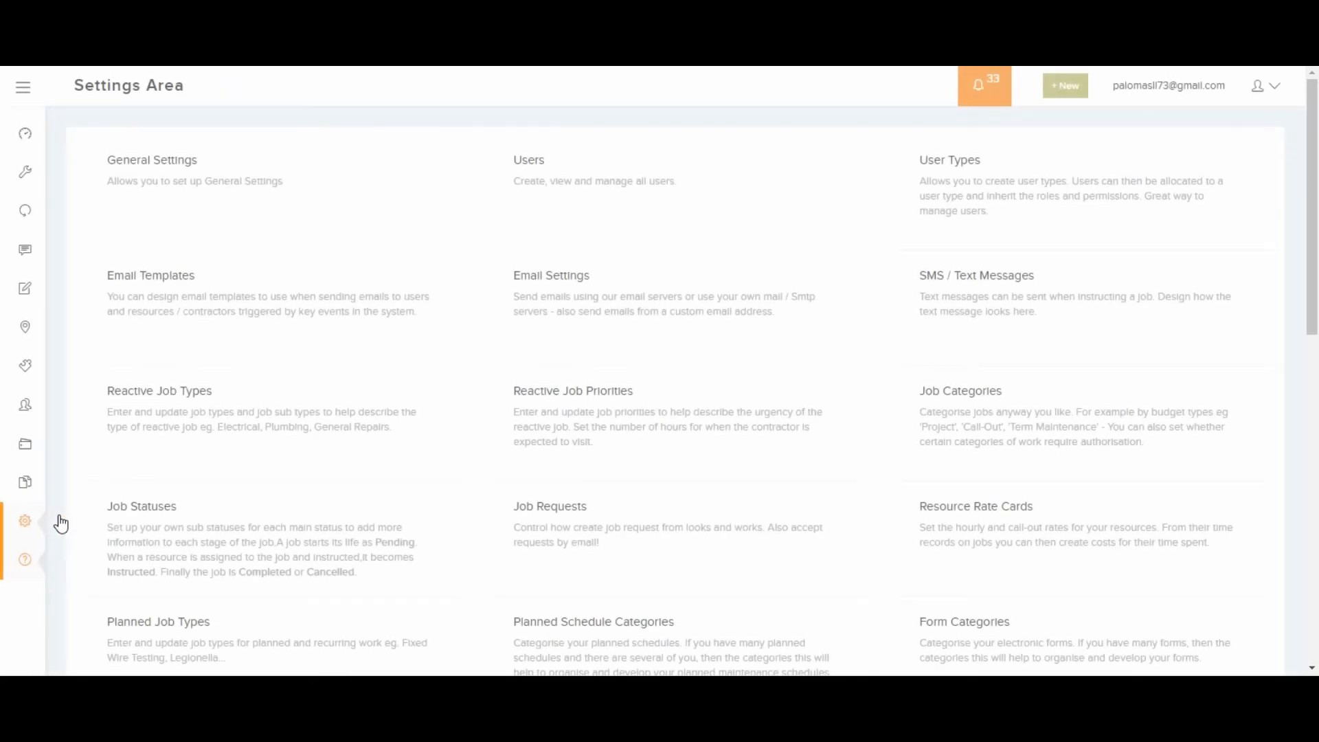
{"action": "mouse_move", "coordinate": [552, 533]}
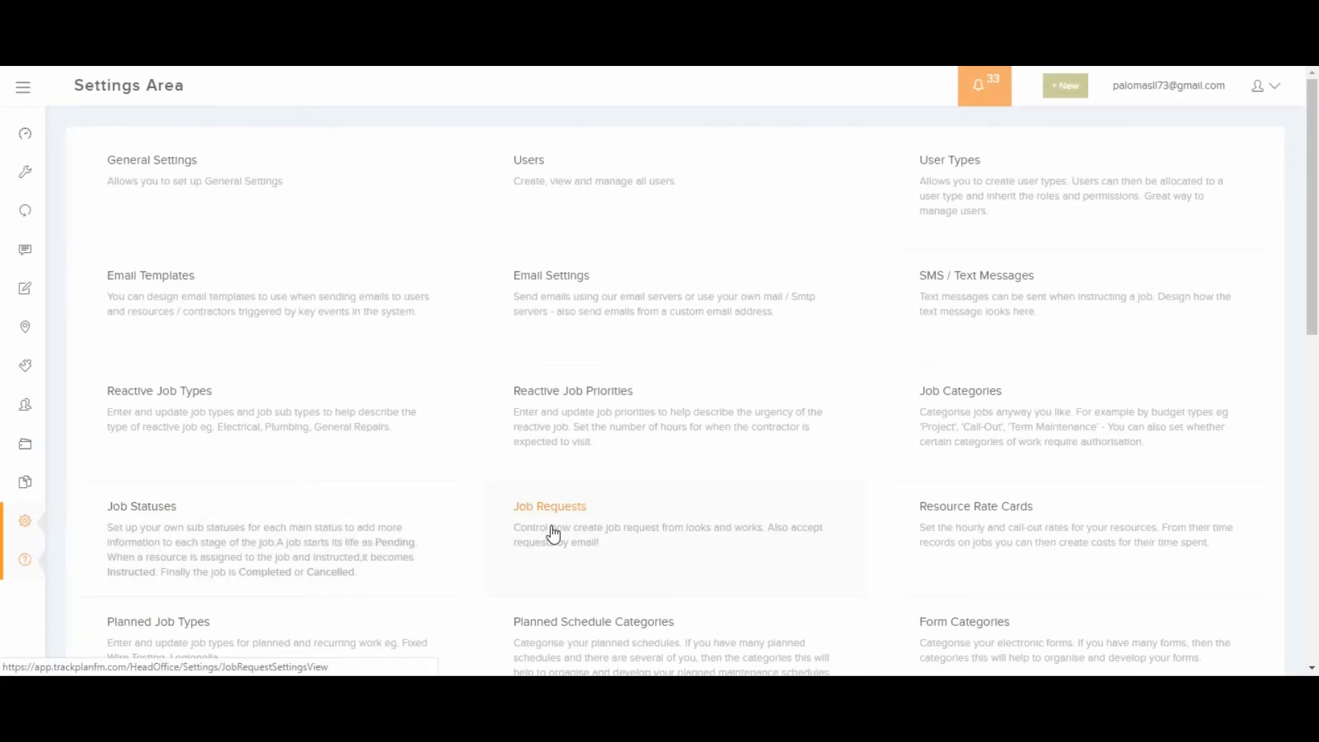
Open the Job Requests page from the Settings Area.
{"action": "left_click", "coordinate": [549, 506]}
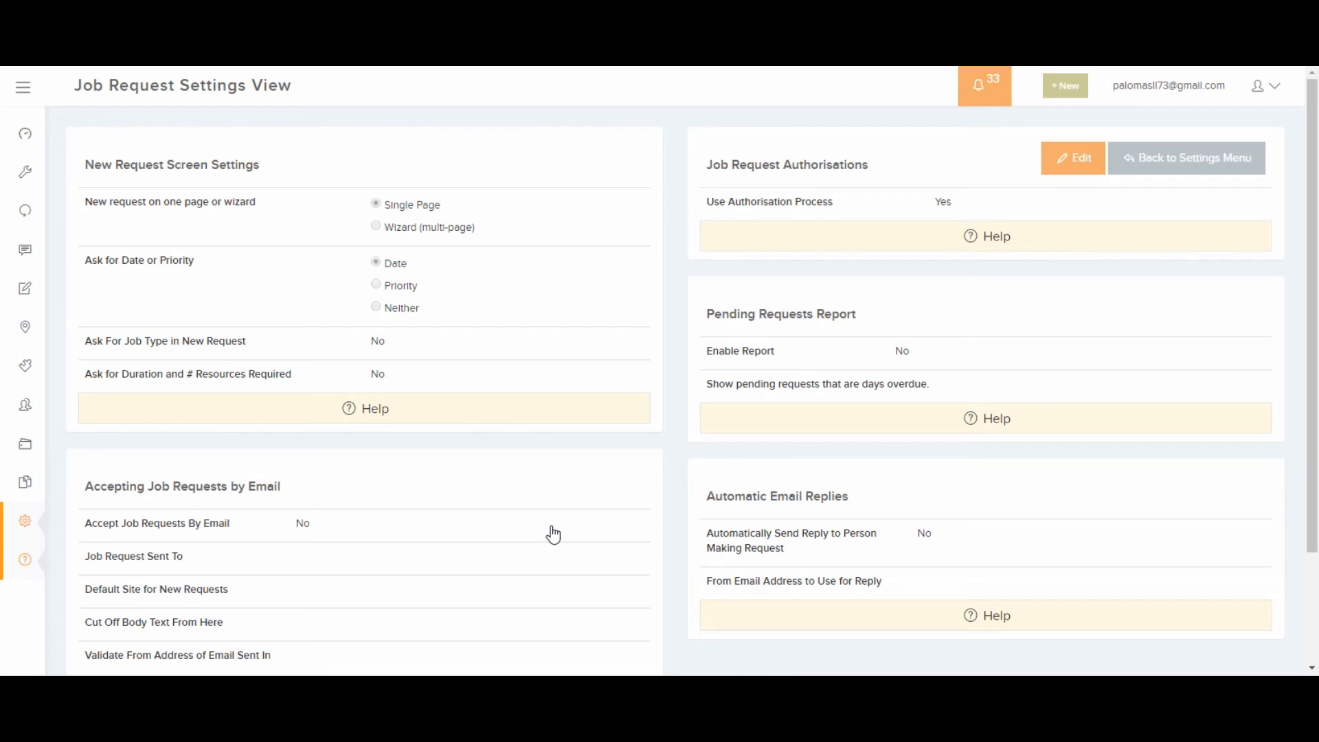
{"action": "mouse_move", "coordinate": [472, 493]}
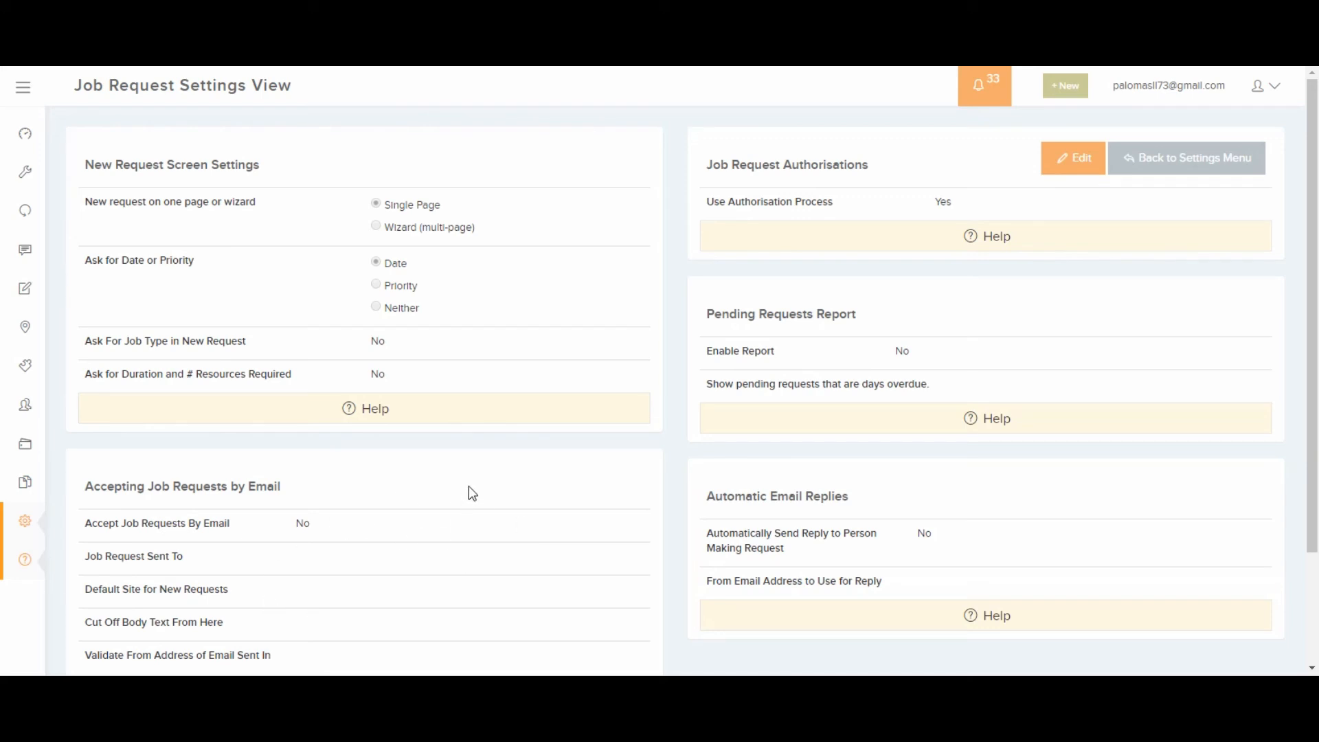